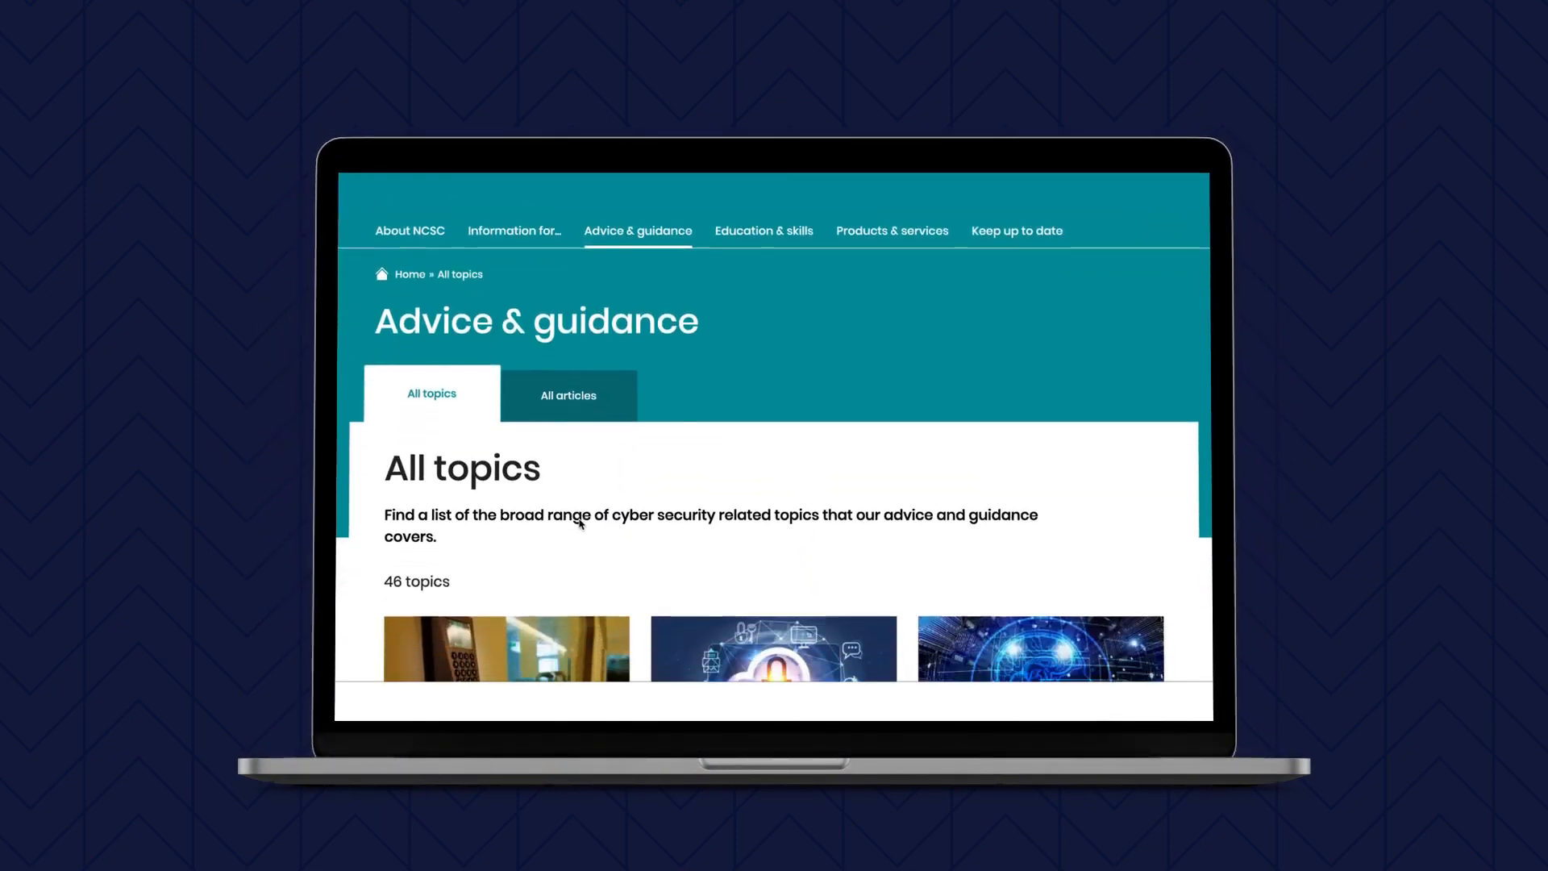
pyautogui.scroll(-3)
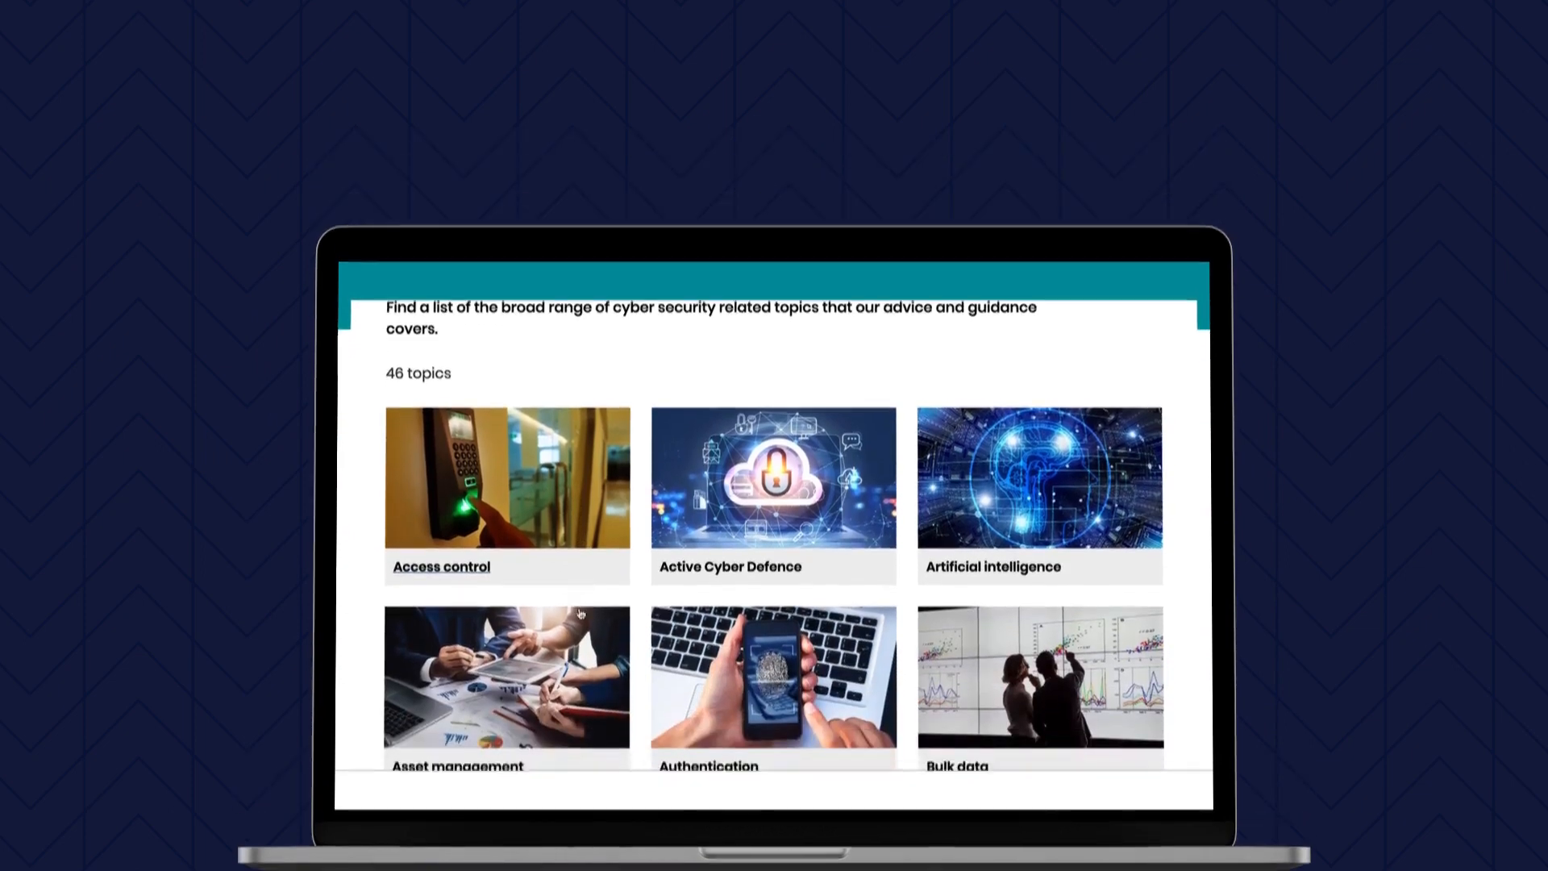